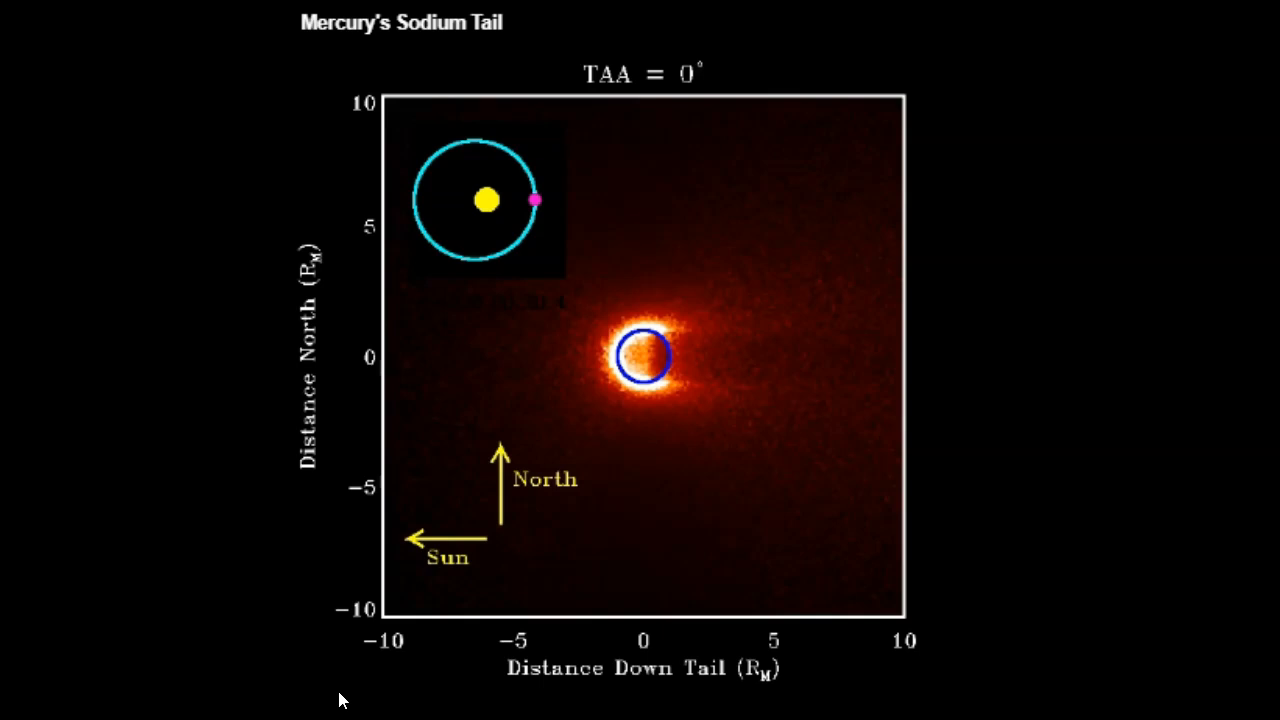
mouse_move(330, 685)
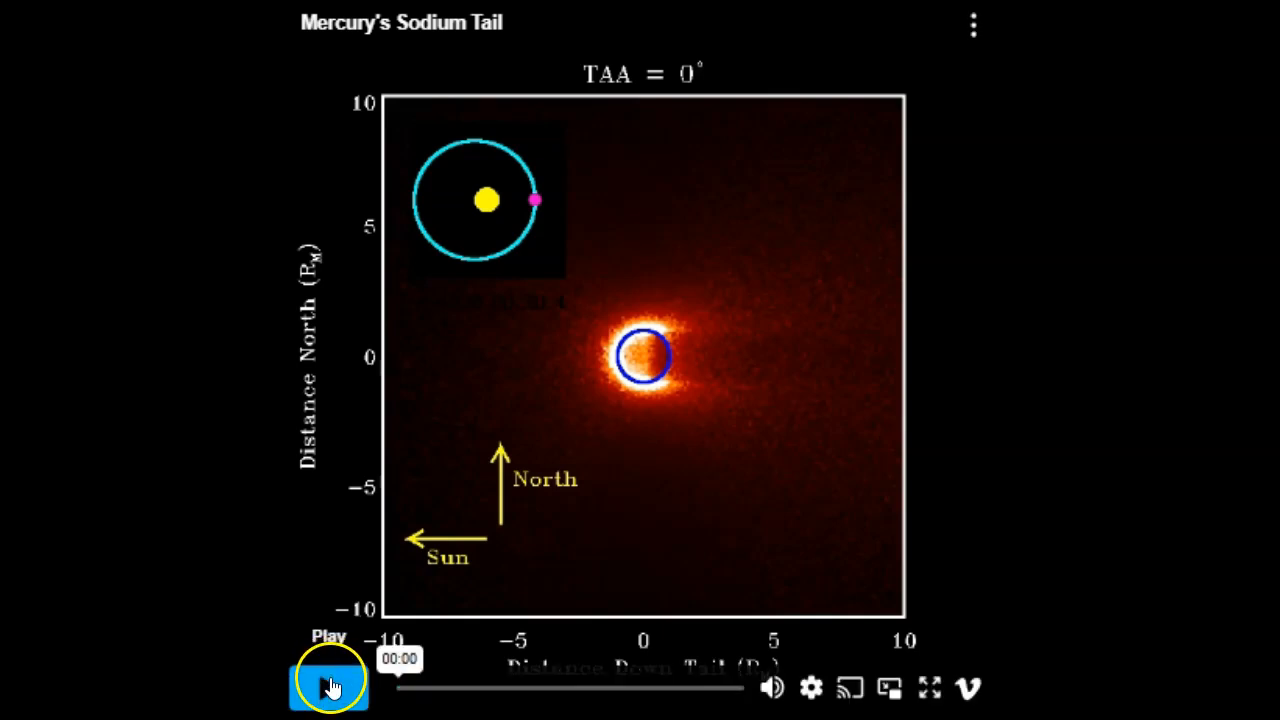
Step: Play the 'Mercury's Sodium Tail' video from the player's control bar
click(330, 683)
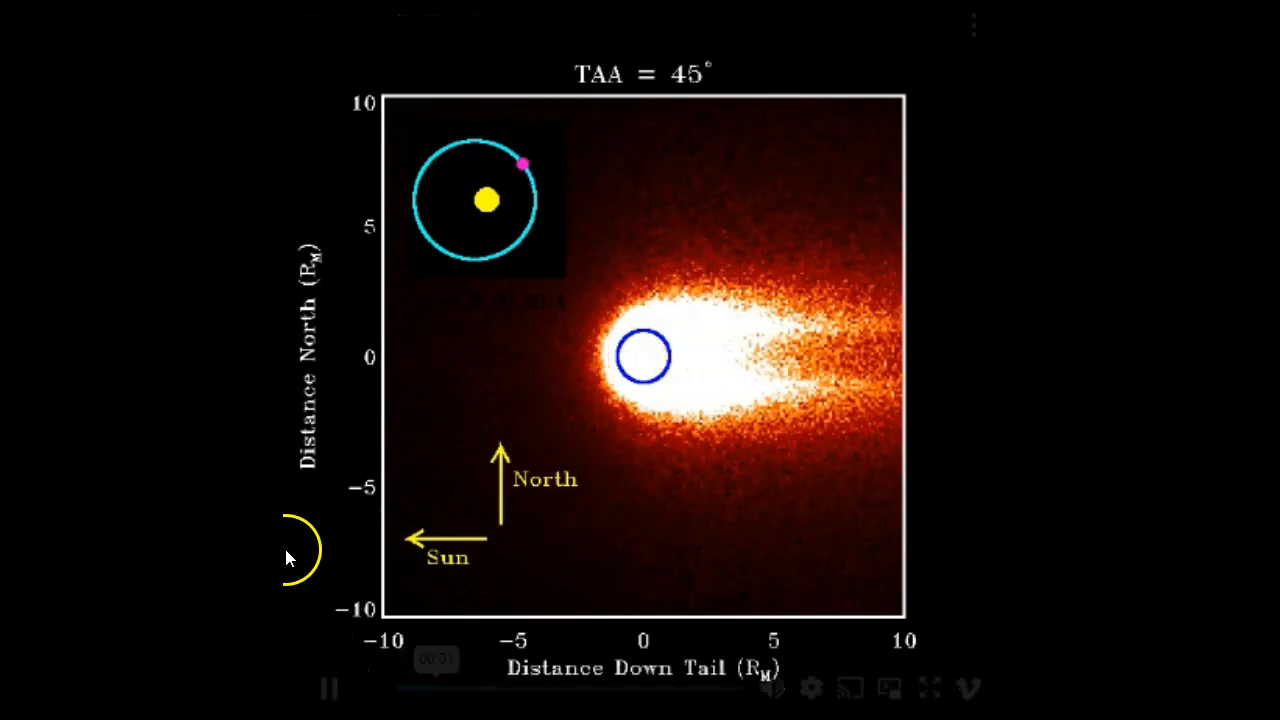